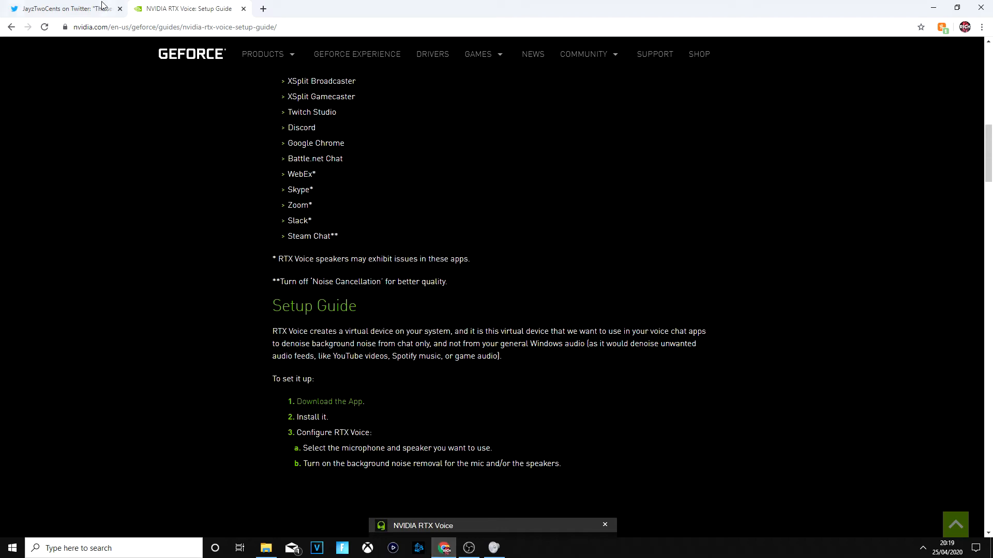
mouse_move(88, 12)
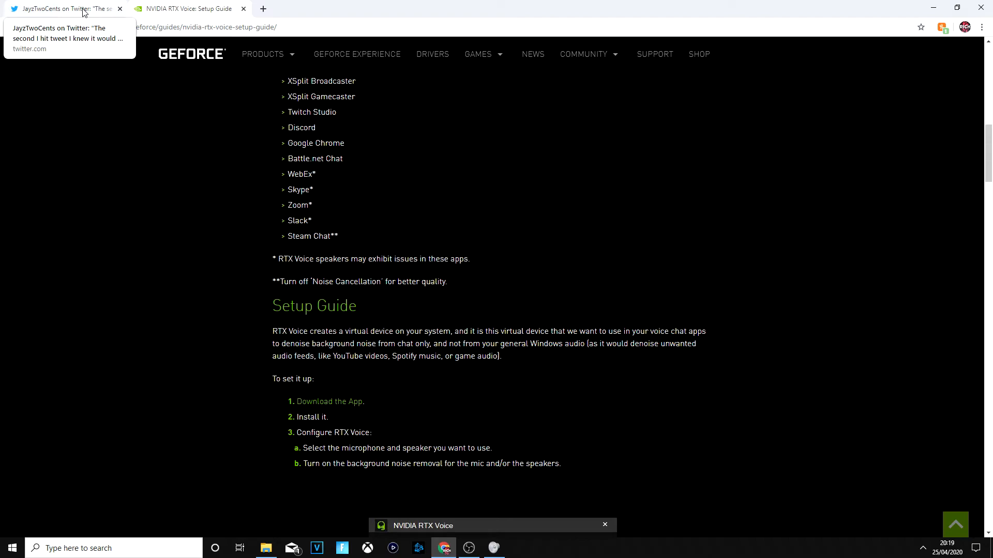
Open JayzTwoCents' Twitter profile and scroll through his RTX Voice tweets
click(68, 8)
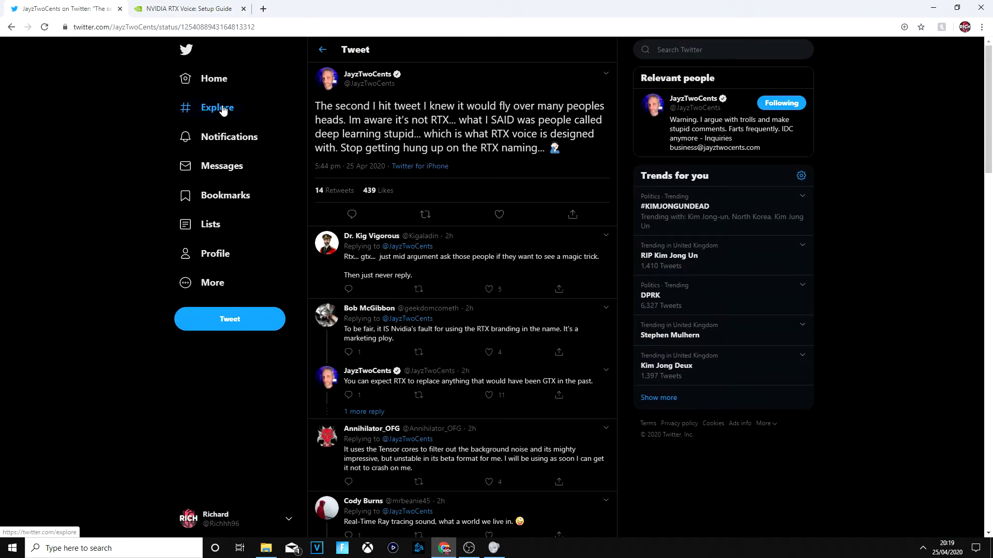
mouse_move(39, 41)
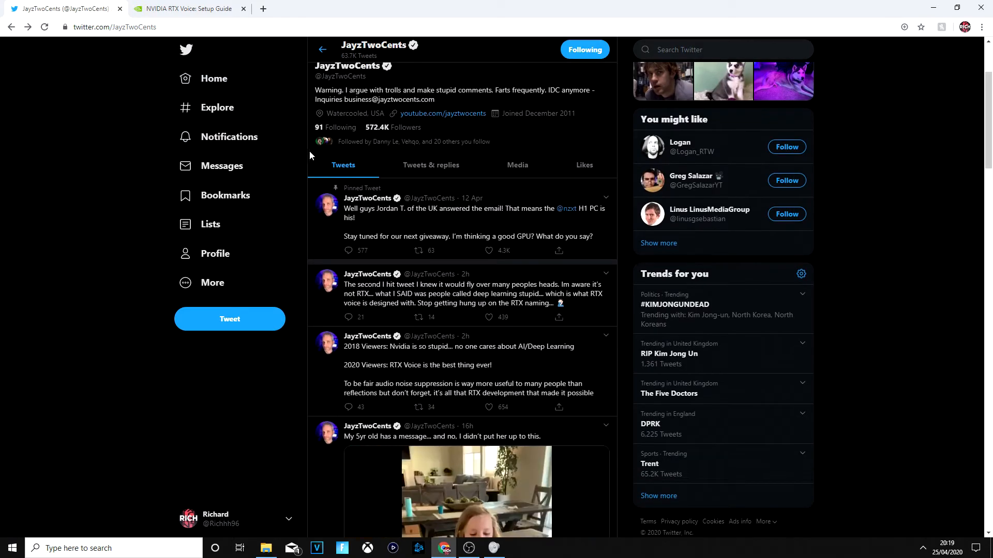
scroll(down, 3)
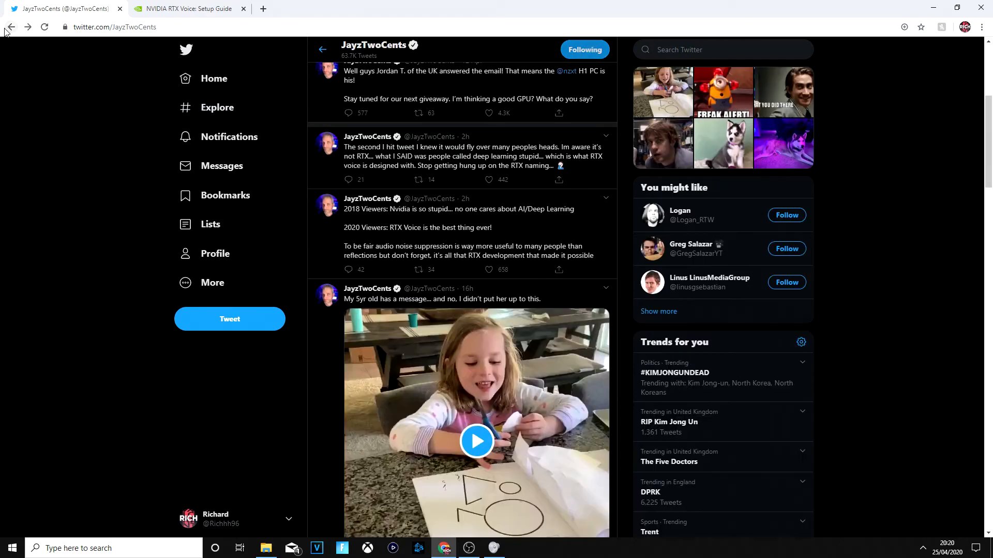
click(476, 441)
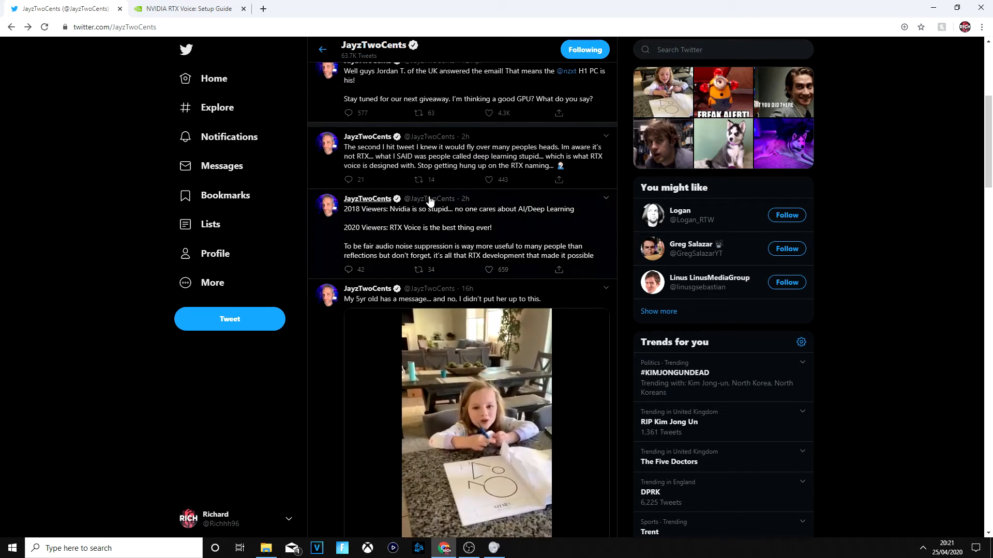
Review the RTX Voice guide's Supported Apps, highlighting OBS Studio, Skype and Zoom
click(191, 9)
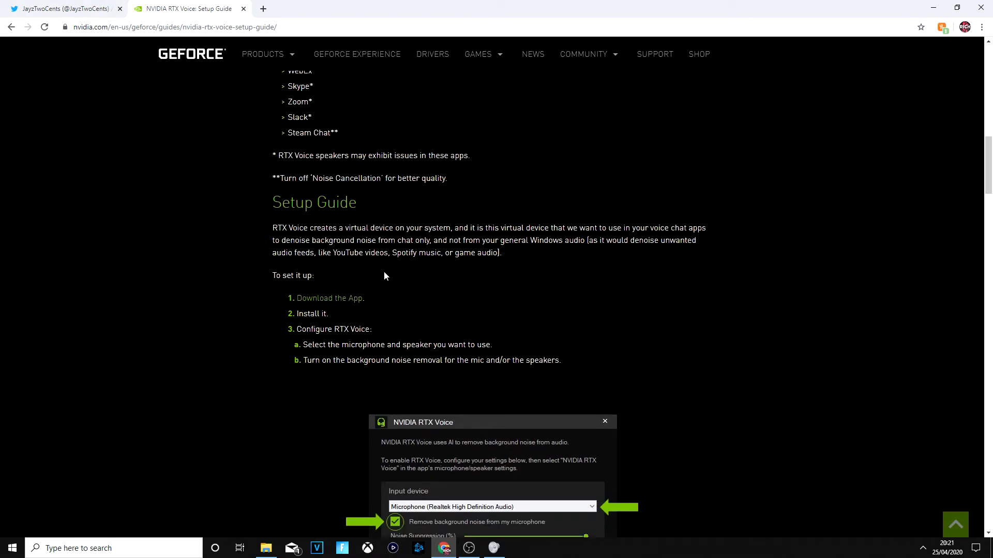
mouse_move(319, 227)
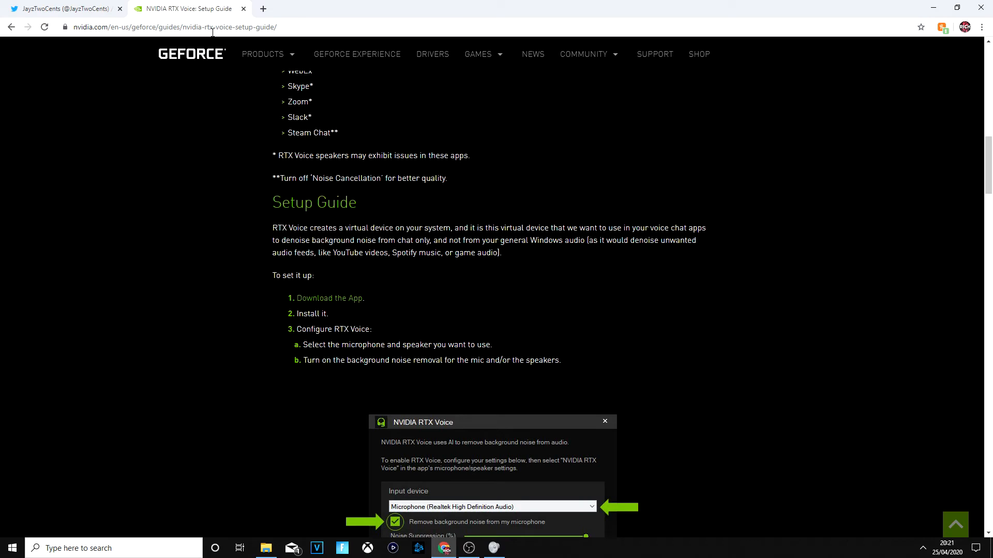
scroll(up, 3)
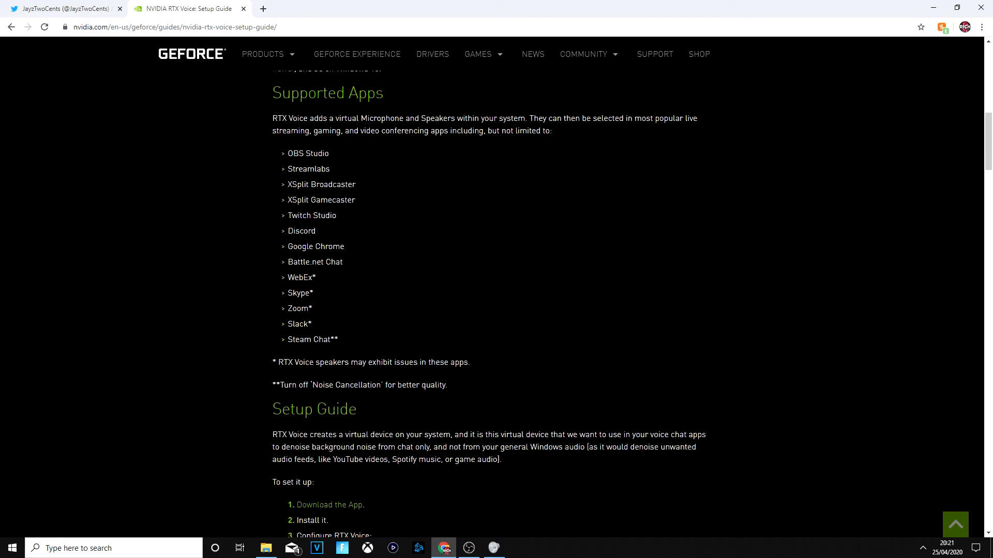
scroll(up, 3)
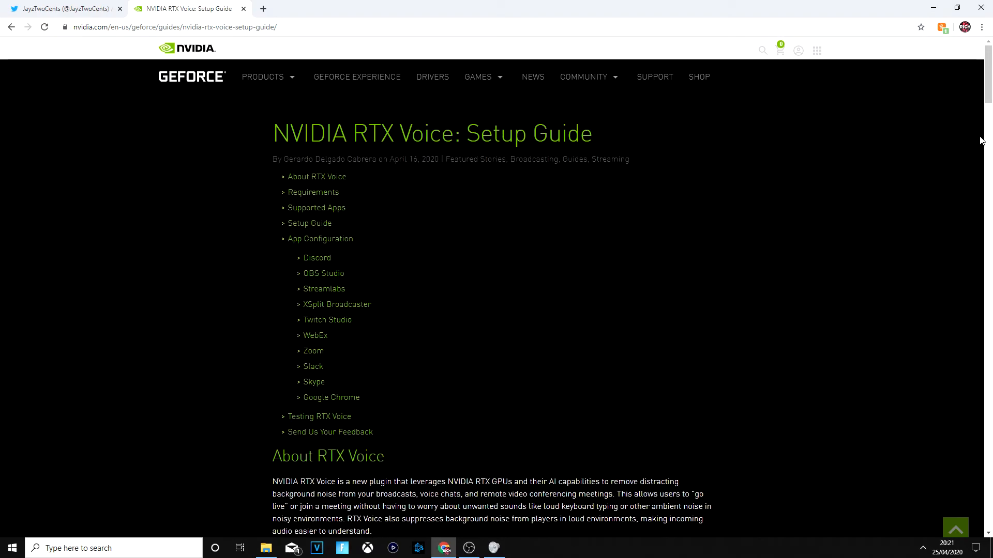
mouse_move(366, 190)
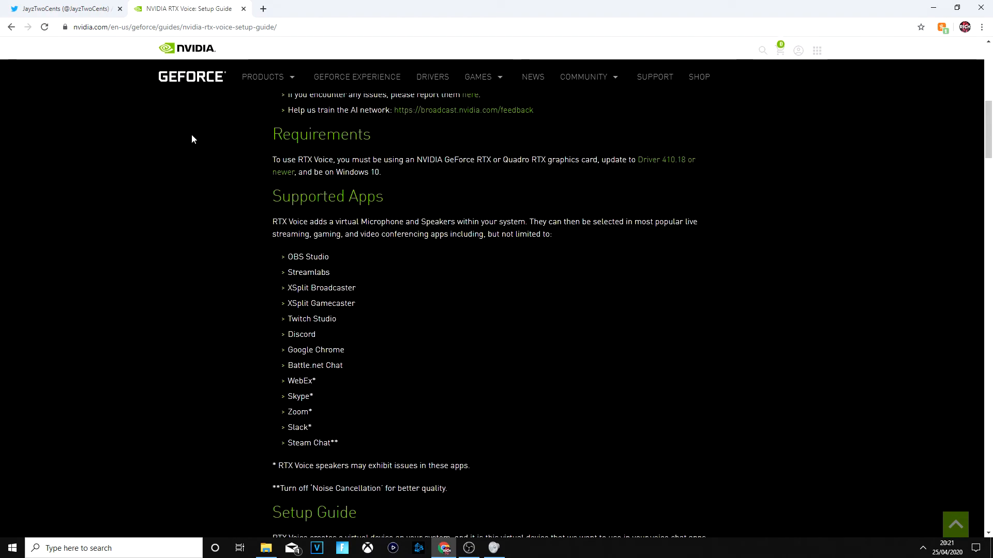
mouse_move(203, 271)
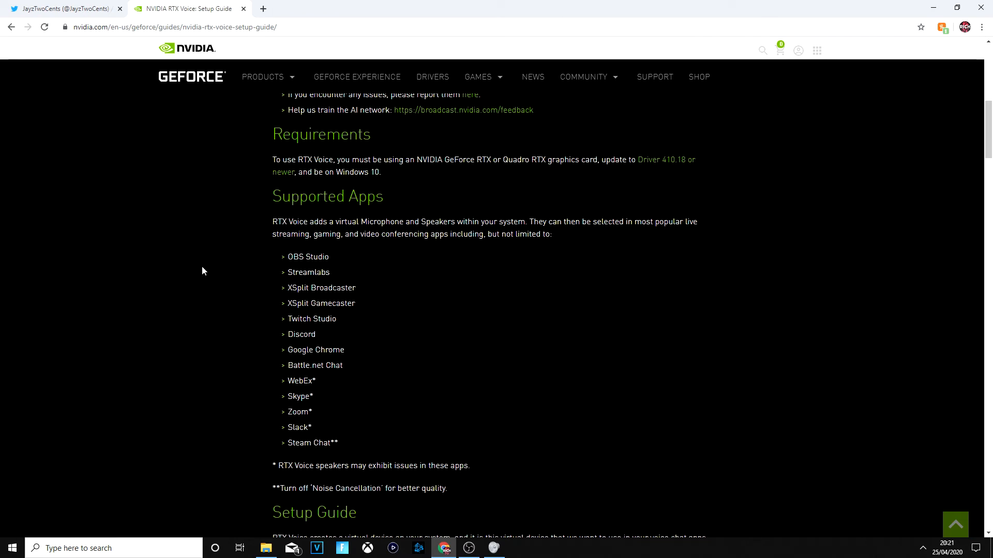
double_click(307, 256)
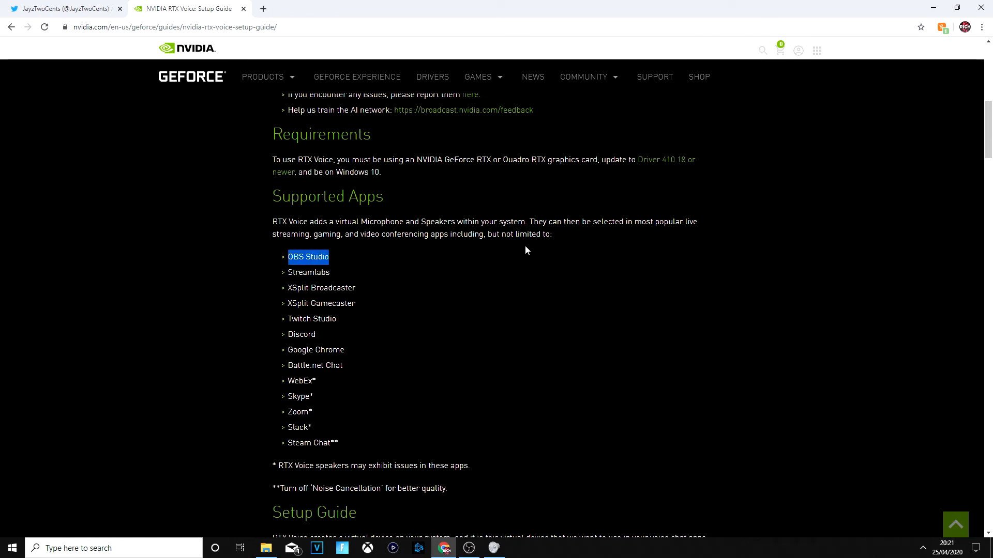
click(328, 217)
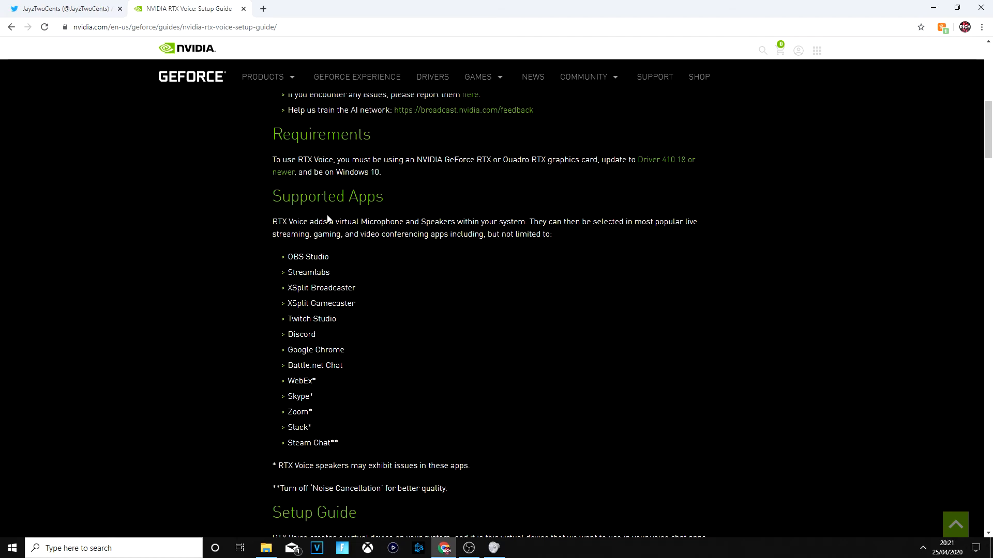
mouse_move(333, 358)
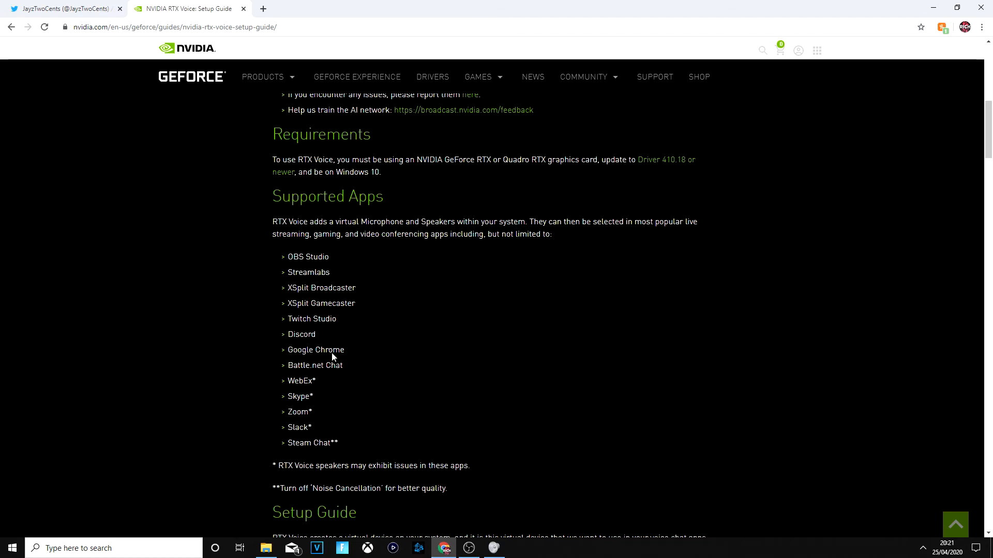
mouse_move(250, 486)
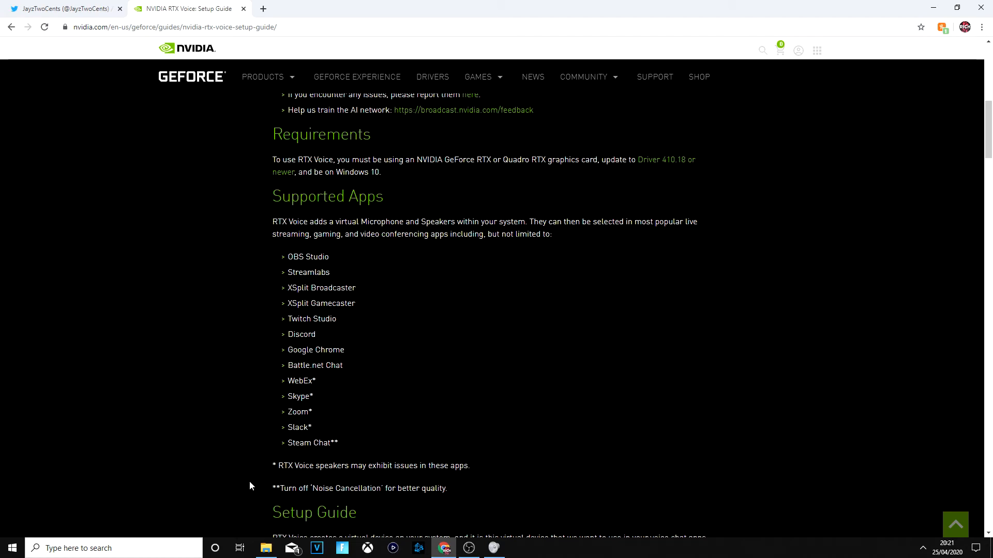
double_click(297, 412)
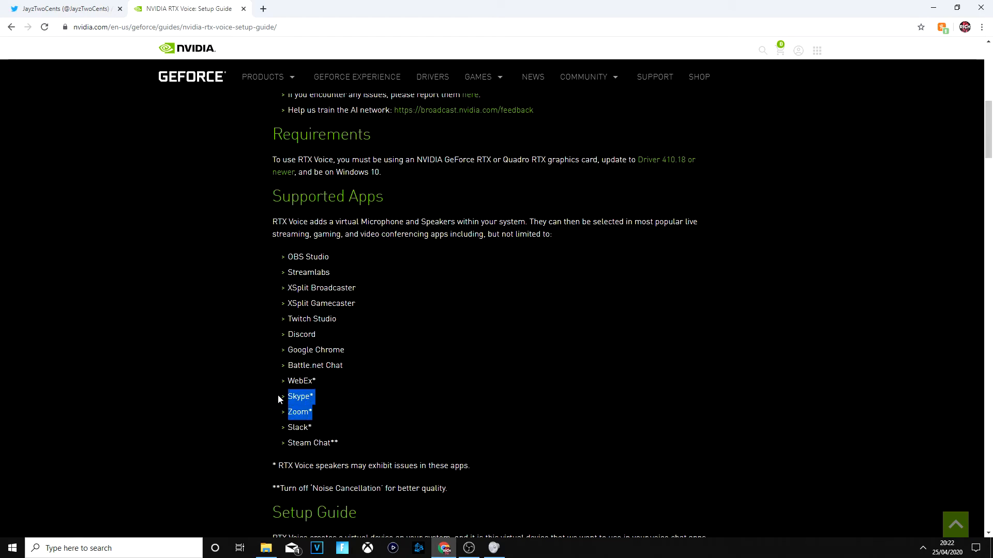
scroll(down, 3)
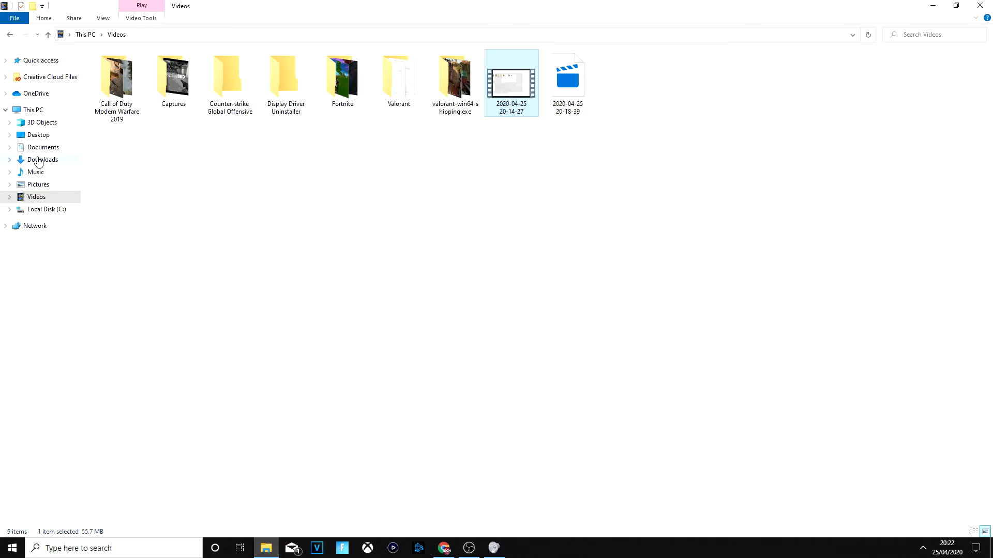
Leave the Videos folder and close the Volume Mixer to reveal the desktop
click(43, 159)
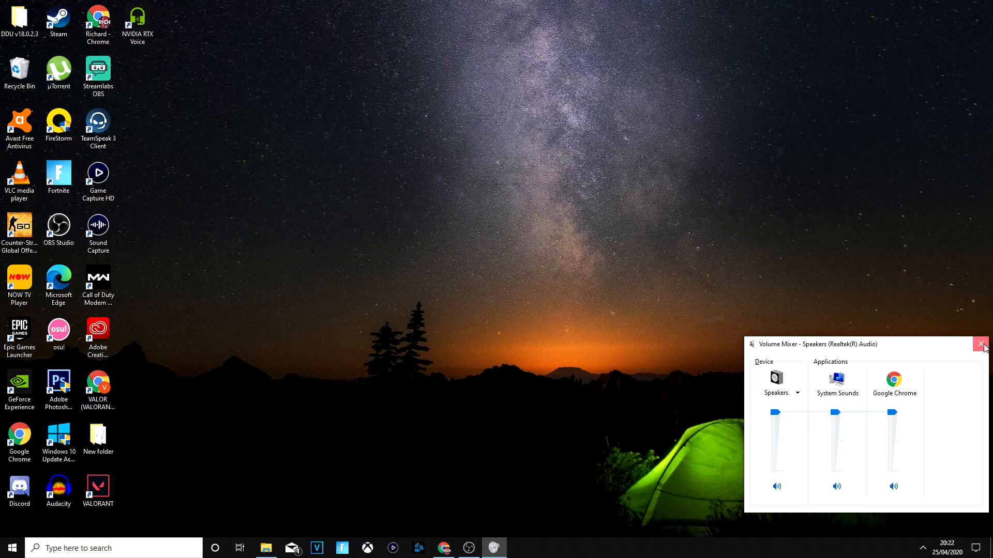
click(979, 343)
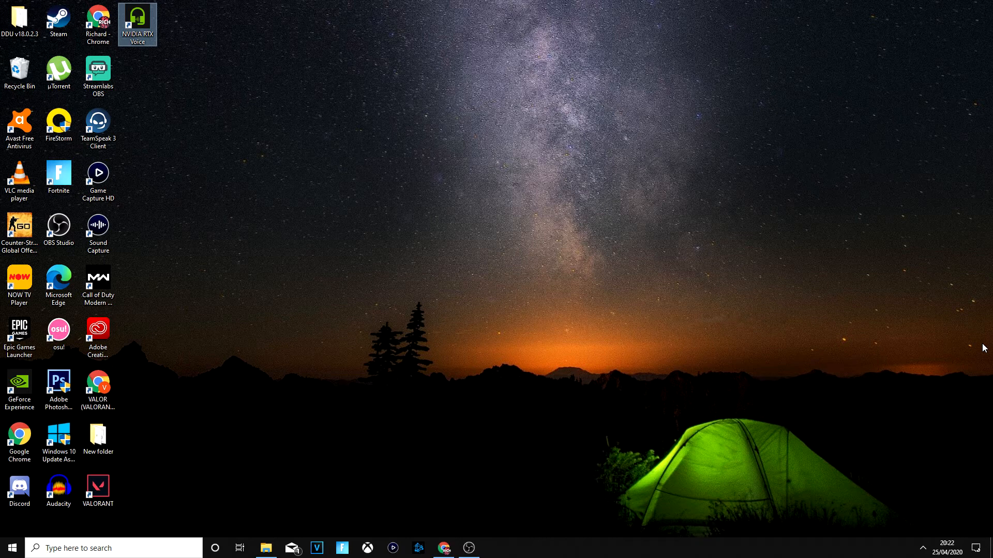
mouse_move(554, 428)
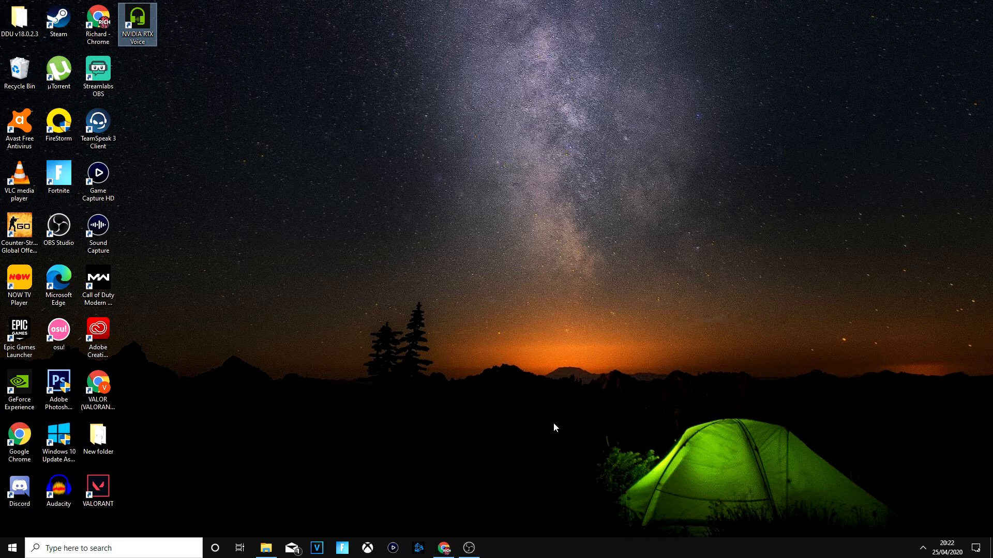
Run the NVIDIA RTX Voice installer, accept the licence, and close it when finished
double_click(136, 20)
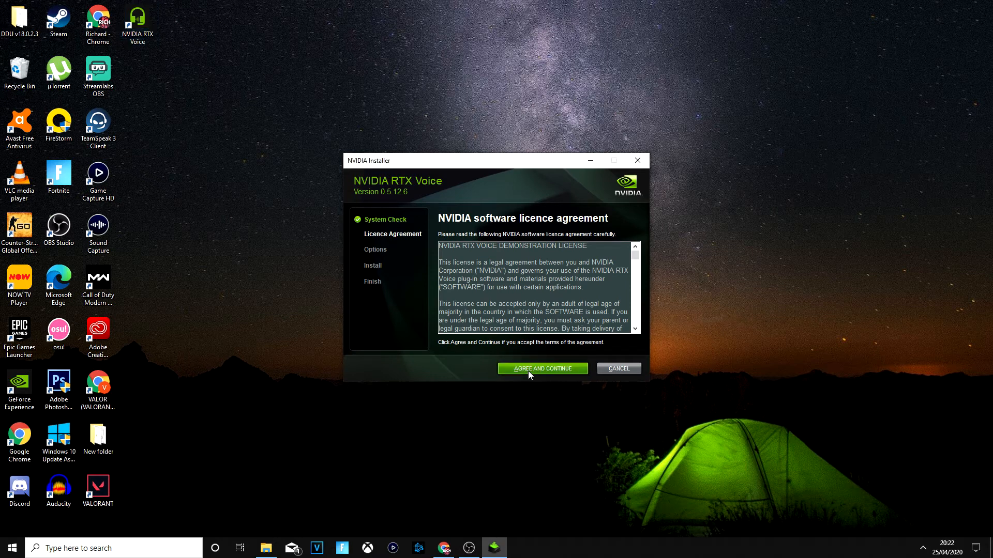
click(542, 369)
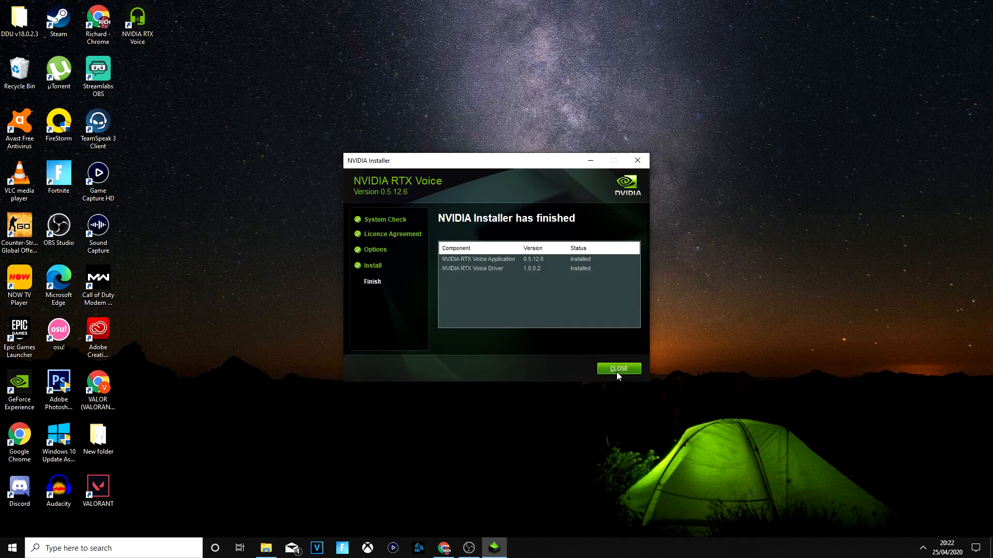
mouse_move(533, 245)
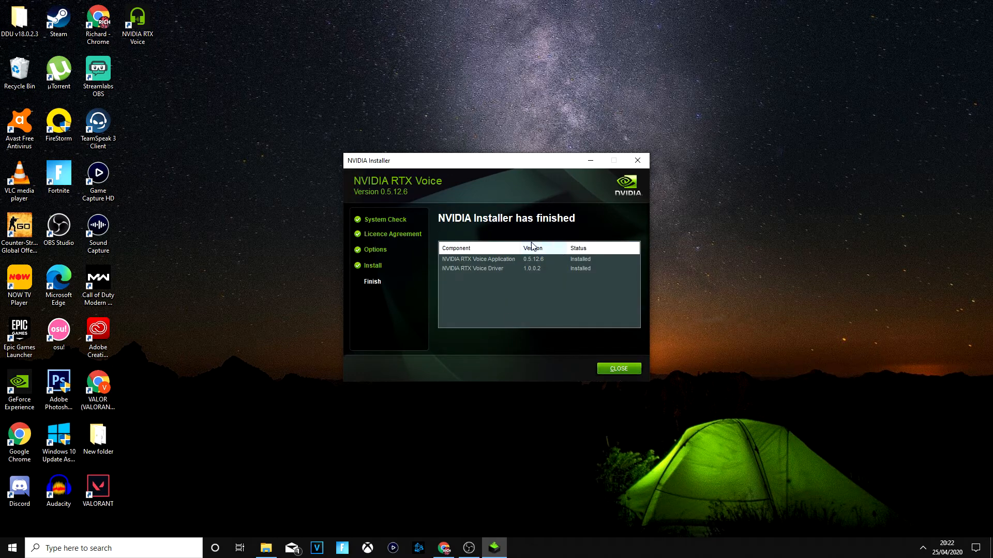
click(619, 368)
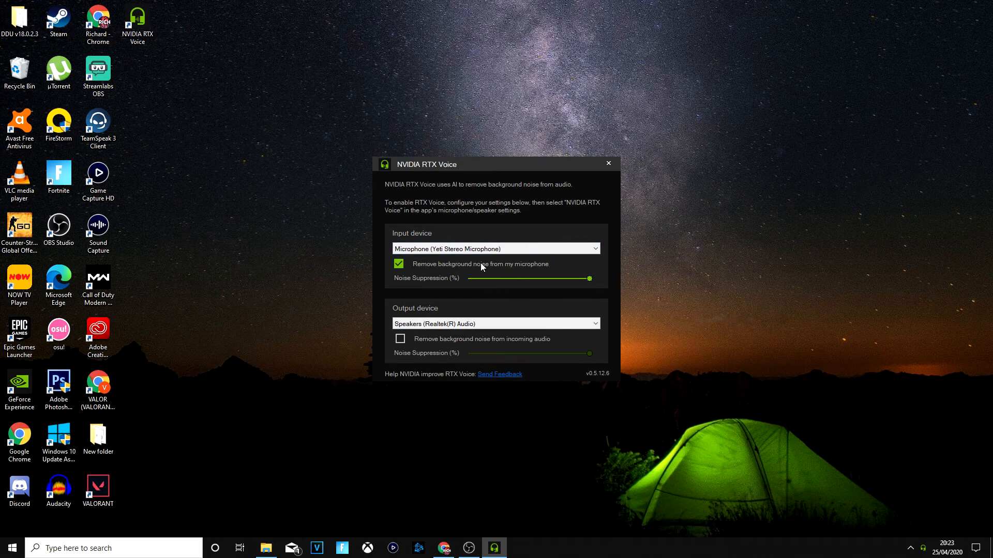
mouse_move(322, 224)
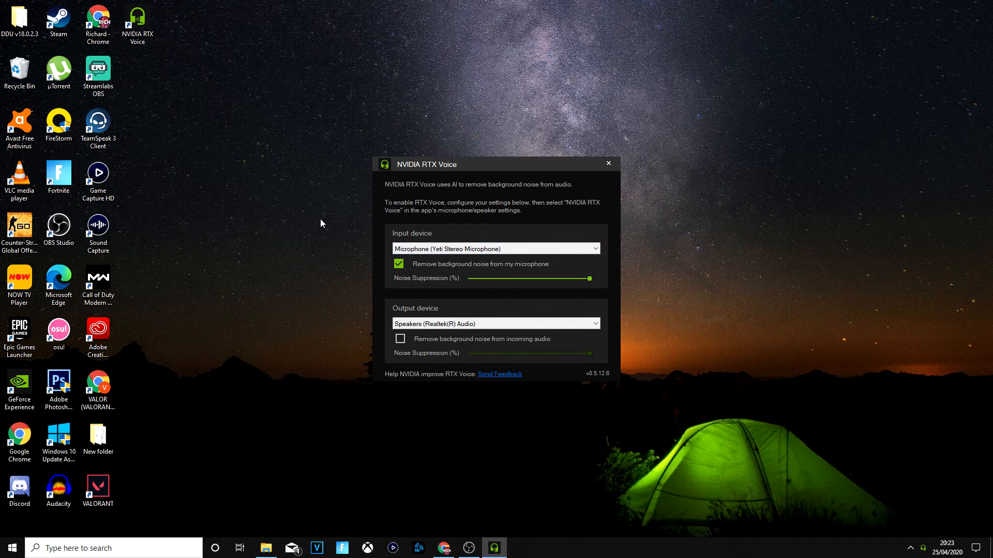
Toggle microphone noise removal and select Microphone (Yeti Stereo Microphone) as input
click(398, 264)
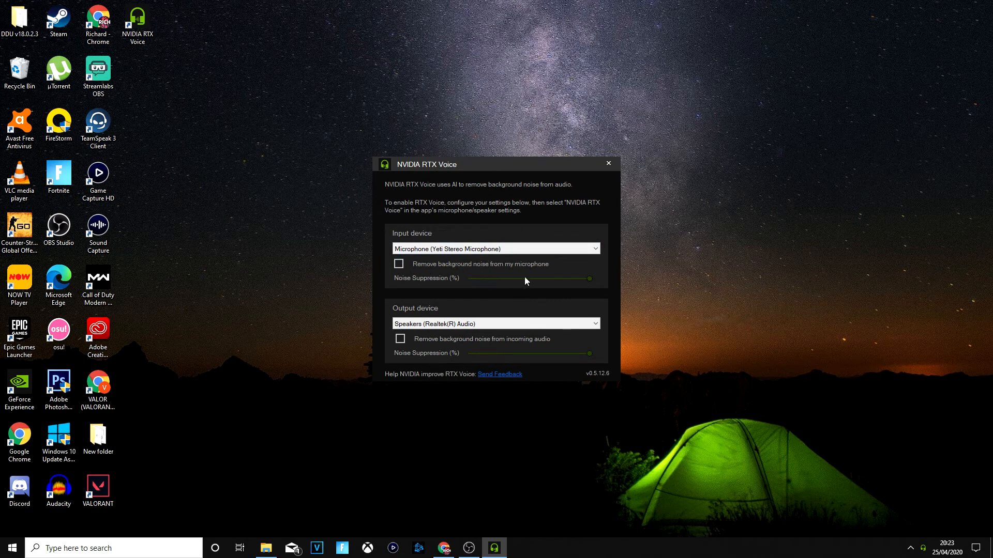
click(495, 249)
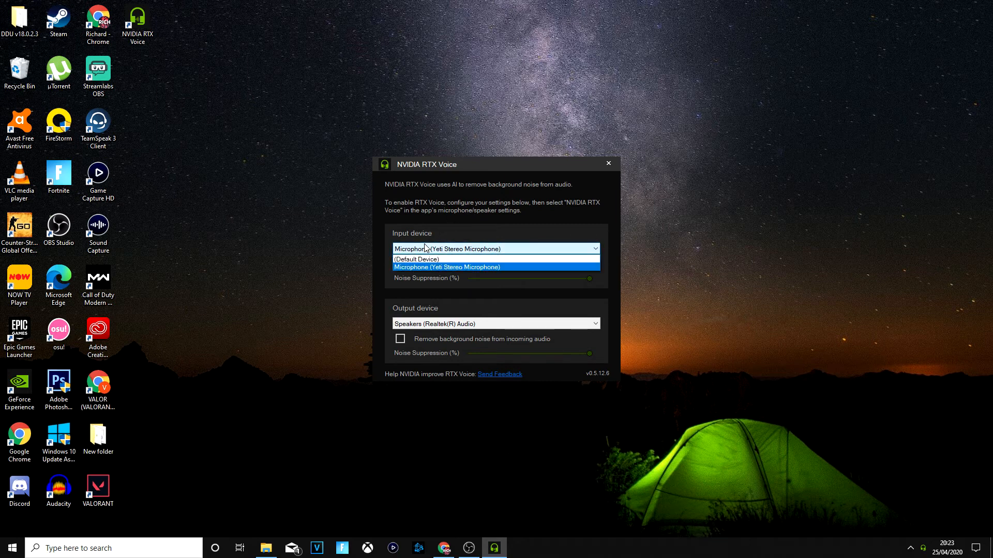
click(447, 267)
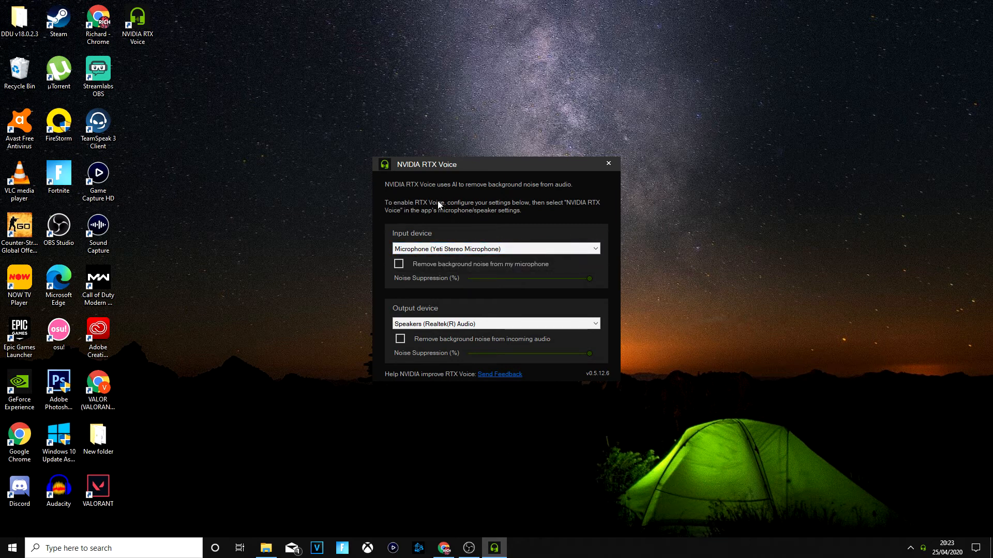
mouse_move(555, 214)
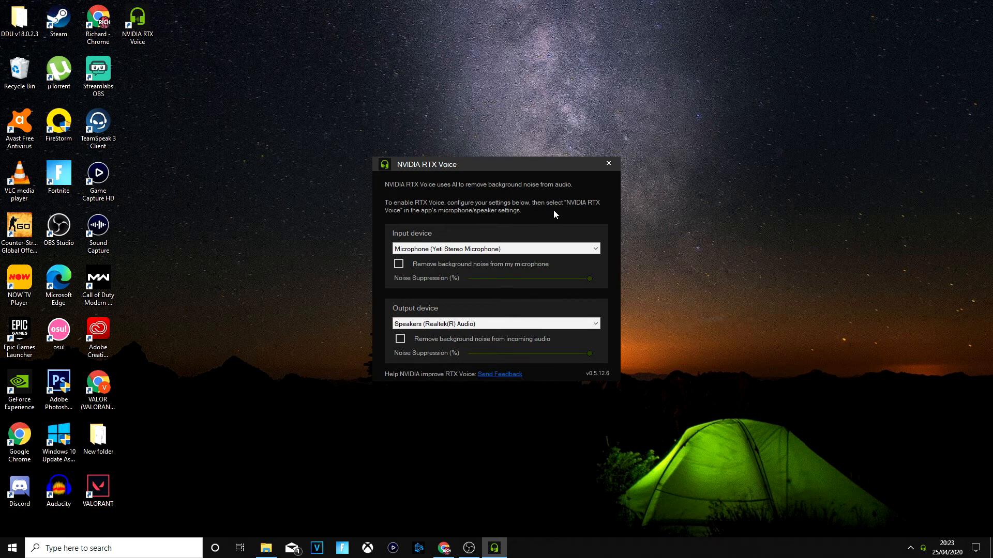
mouse_move(414, 216)
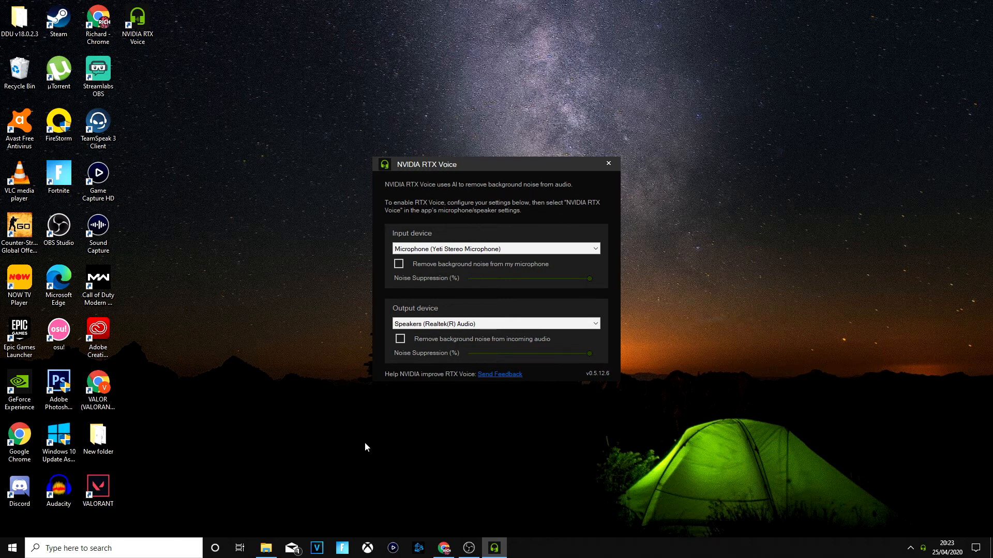
mouse_move(592, 375)
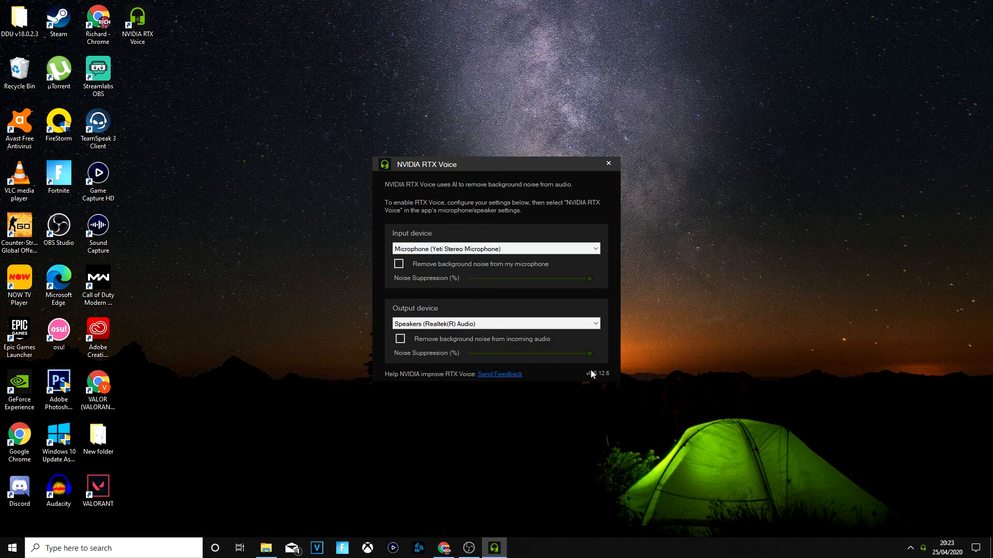
mouse_move(469, 238)
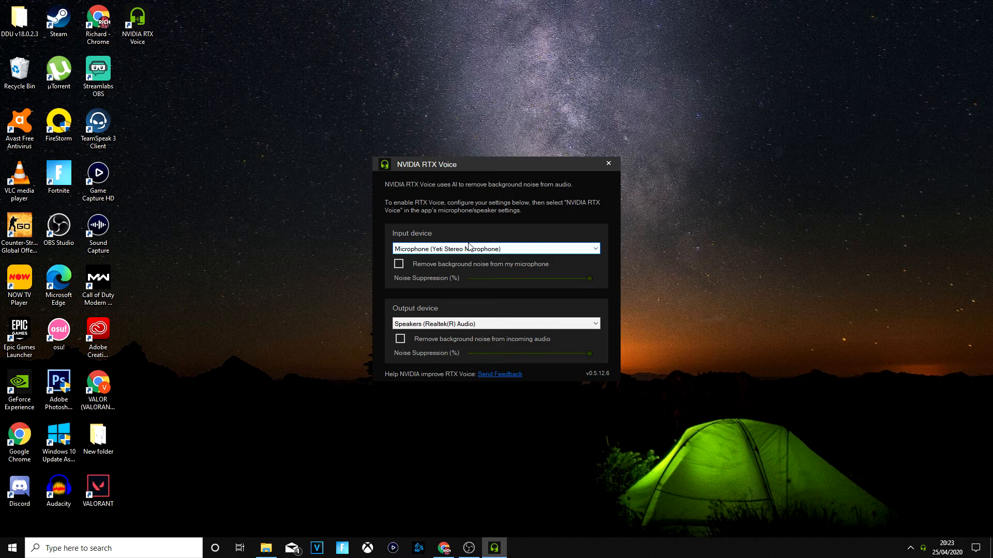
mouse_move(451, 255)
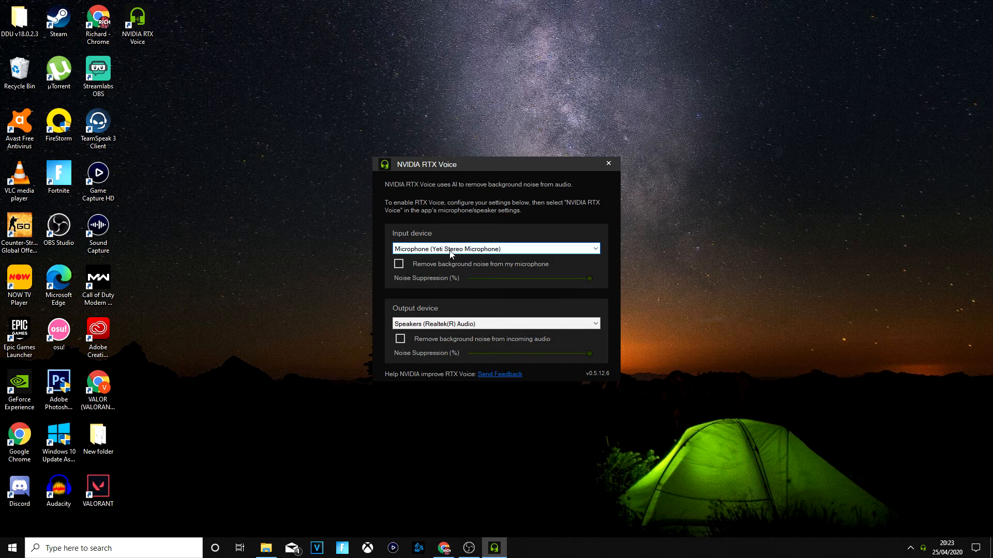
click(496, 249)
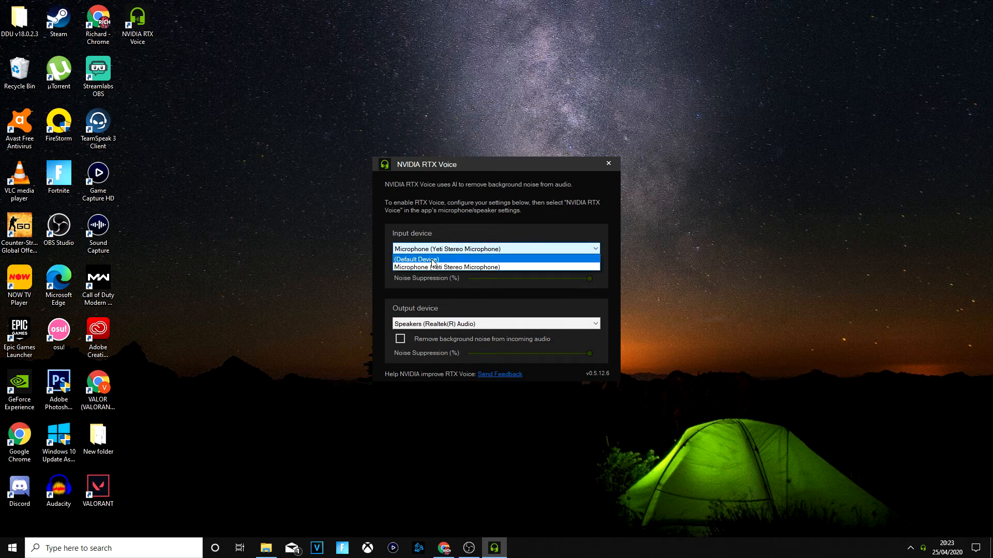
click(446, 267)
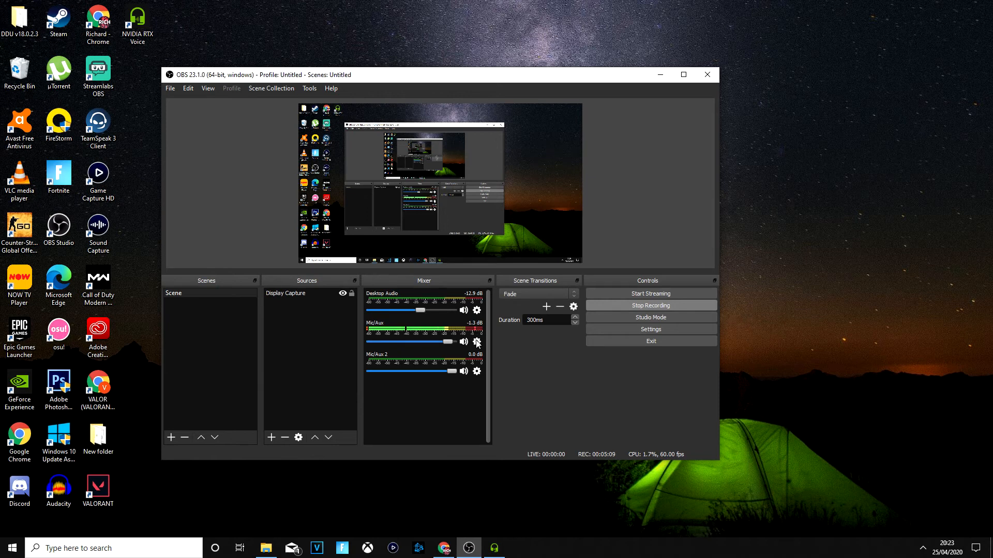
Inspect the Mic/Aux Noise Suppression, Noise Gate and Compressor filters, then close Filters
click(476, 342)
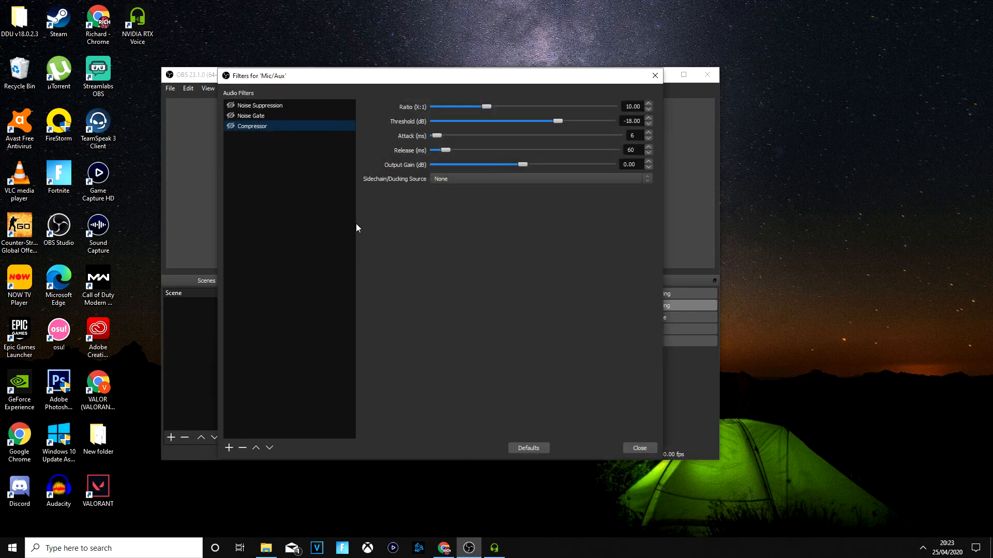
click(260, 104)
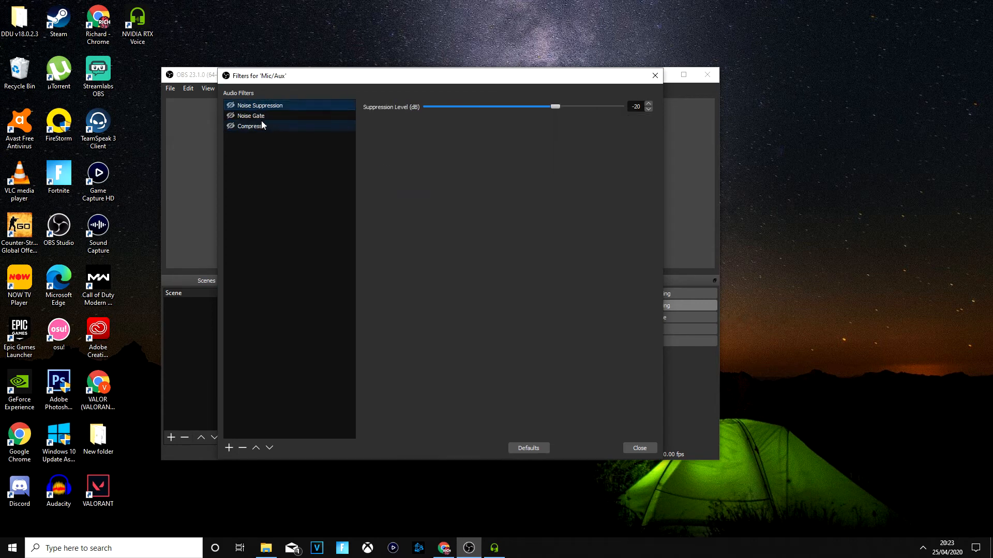
click(251, 115)
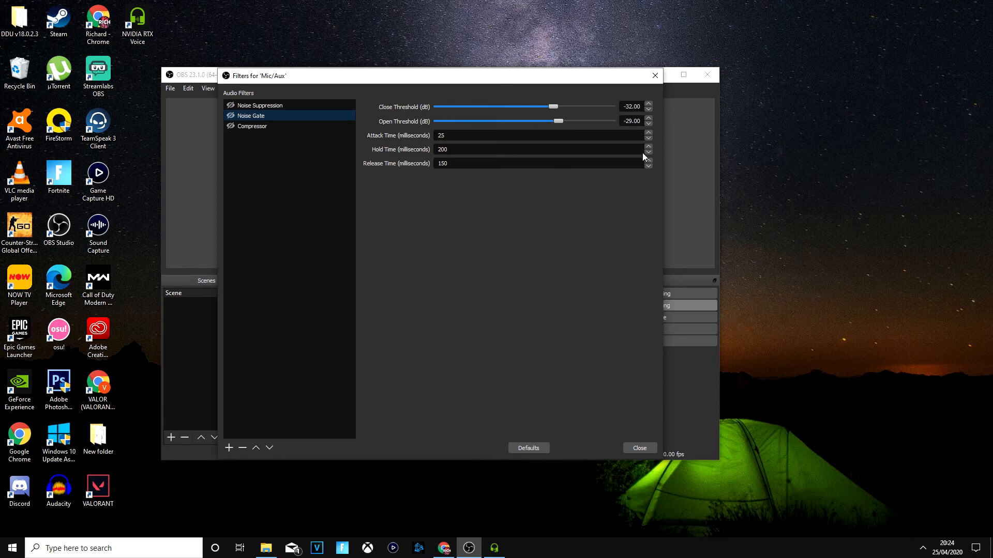
click(264, 105)
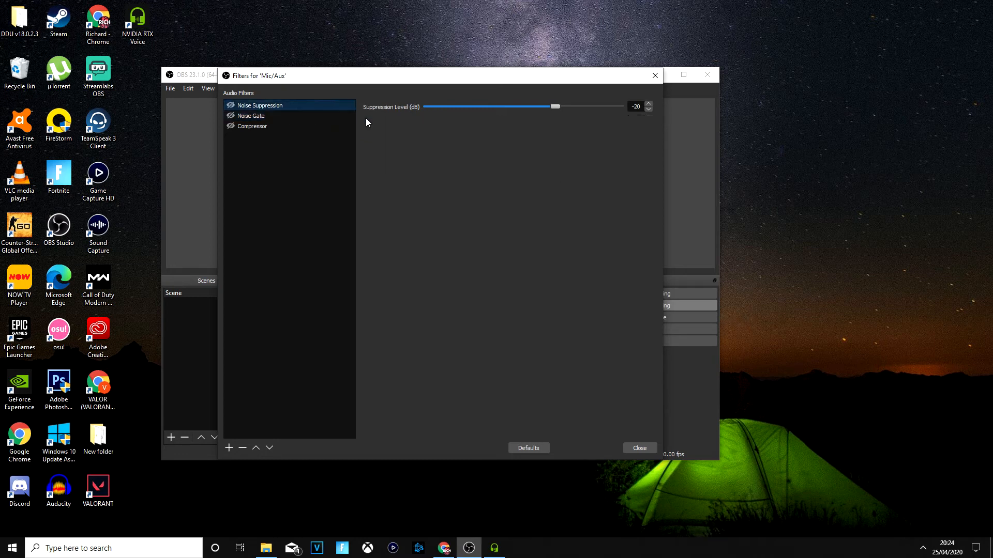
mouse_move(267, 105)
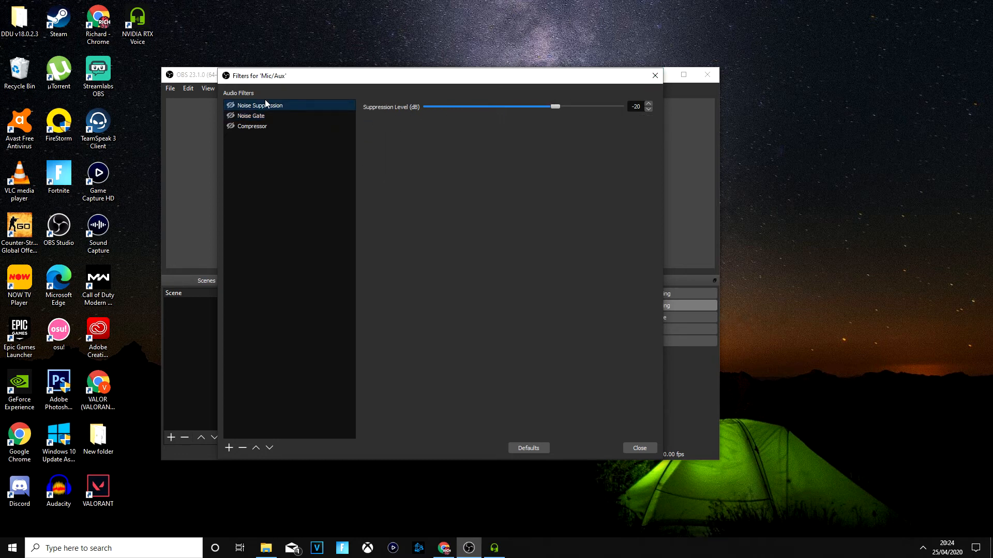
click(253, 126)
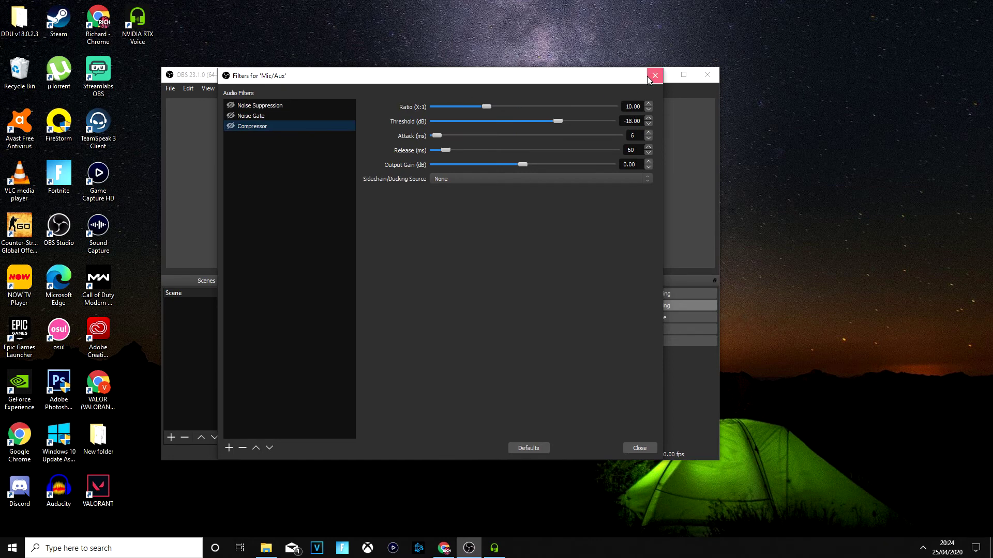
click(655, 75)
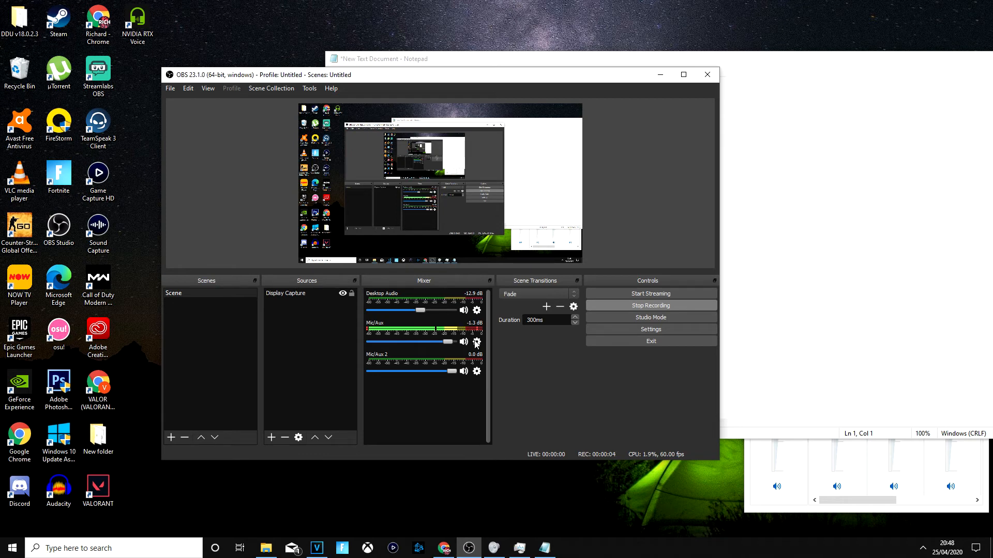
Pick an entry from the Mic/Aux audio menu and bring blank Notepad forward
right_click(476, 341)
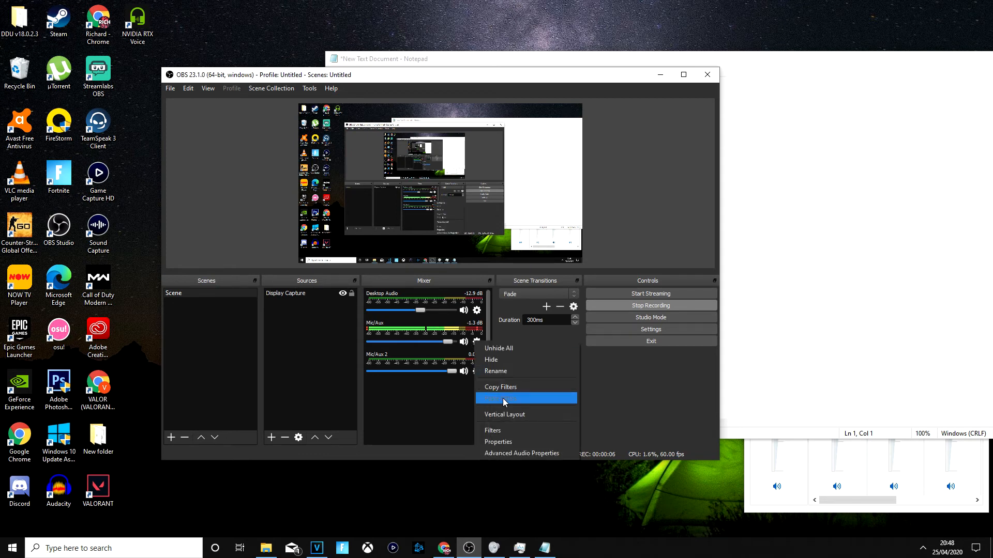
click(498, 441)
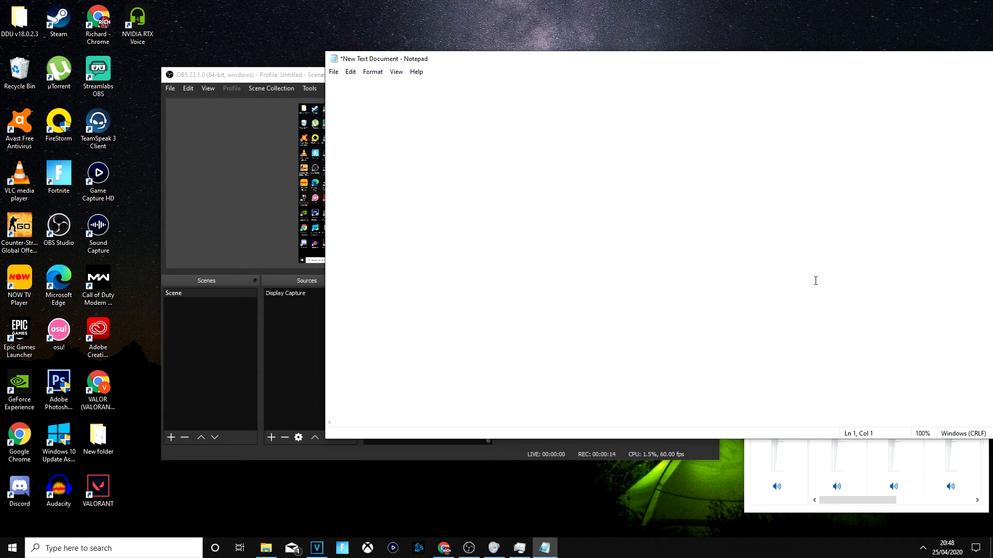
Type a long line of random keystrokes in Notepad to test keyboard noise removal
text(sz\fdnkfnmsk\ofrnkolxdfgnkls;dnfklzn bfjkolps\efnmks\[fn)
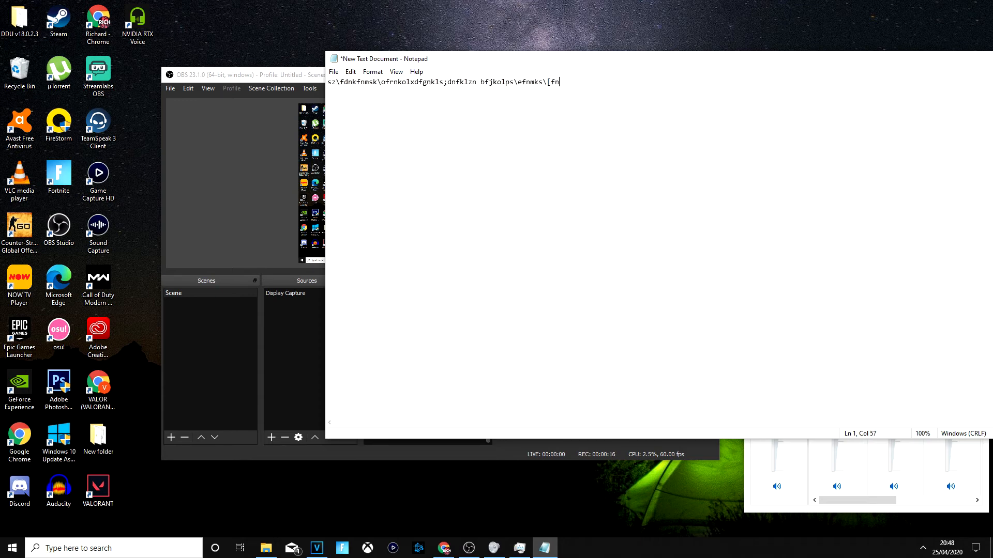
text(ops\nfgkfl\ndskngfjo[kse\gnisekfngm,dlmncv,lls\niofgknseoi\jt)
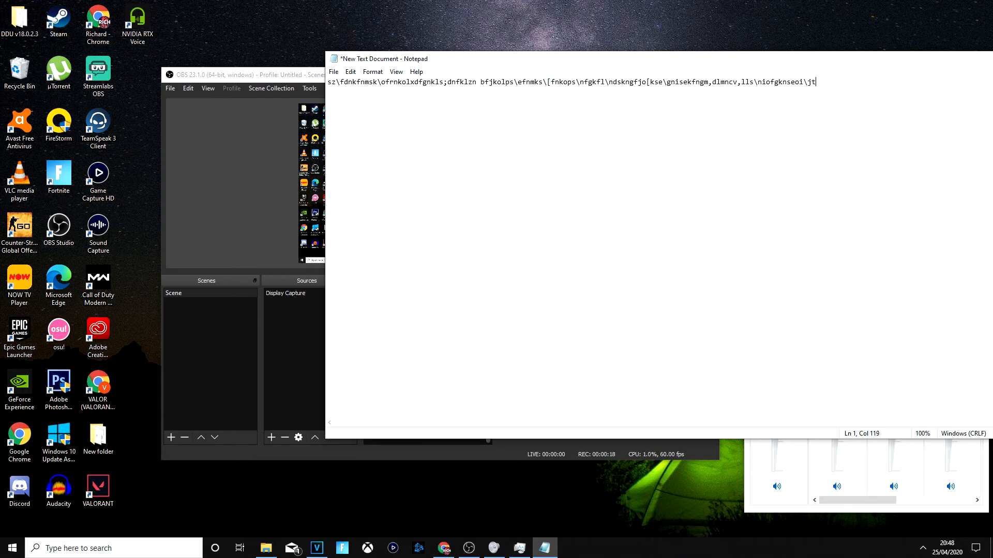
text(tfnkfnmkle\fasn[opfsegnkos\nmkpdsfnklxdfn[so)
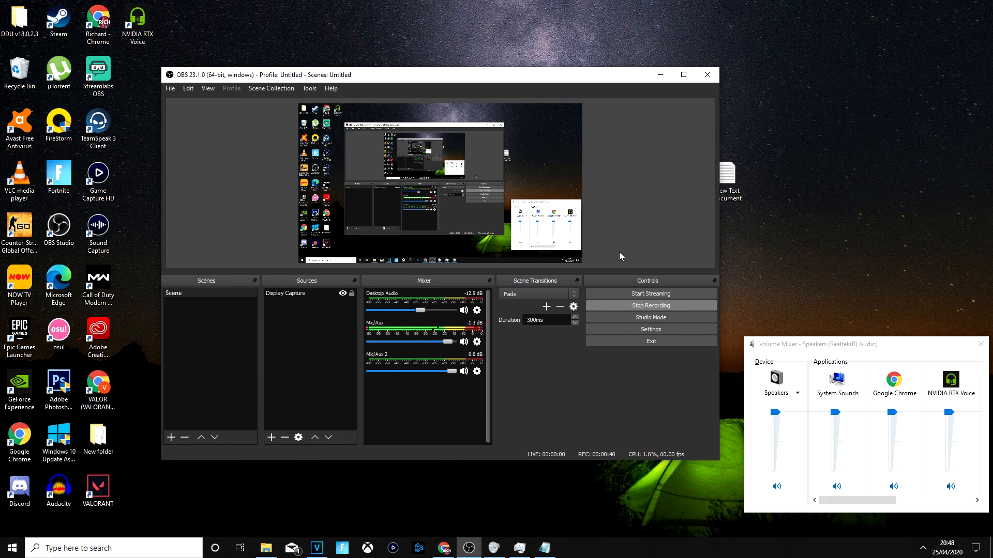
Confirm Mic/Aux properties use the Yeti Stereo Microphone, then return to Notepad
click(476, 342)
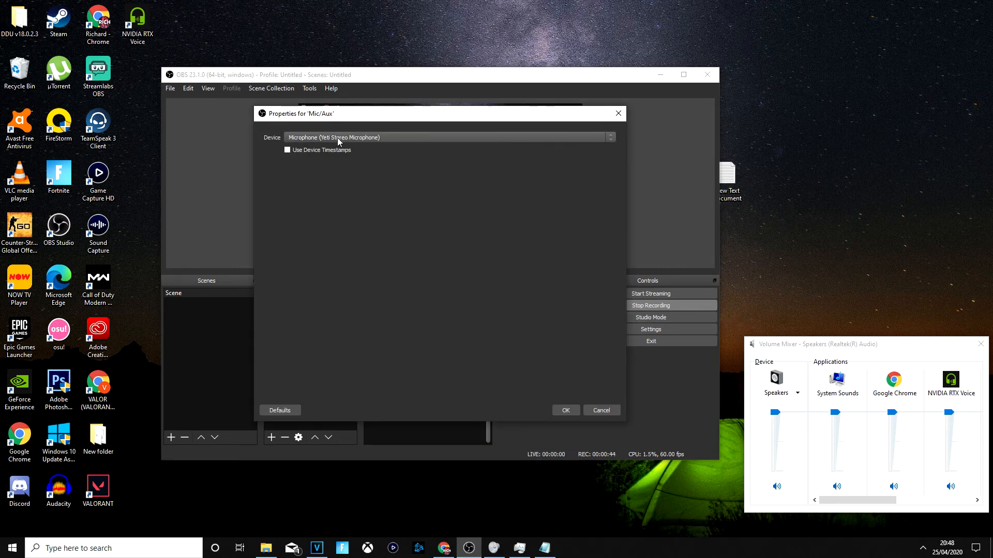
click(565, 410)
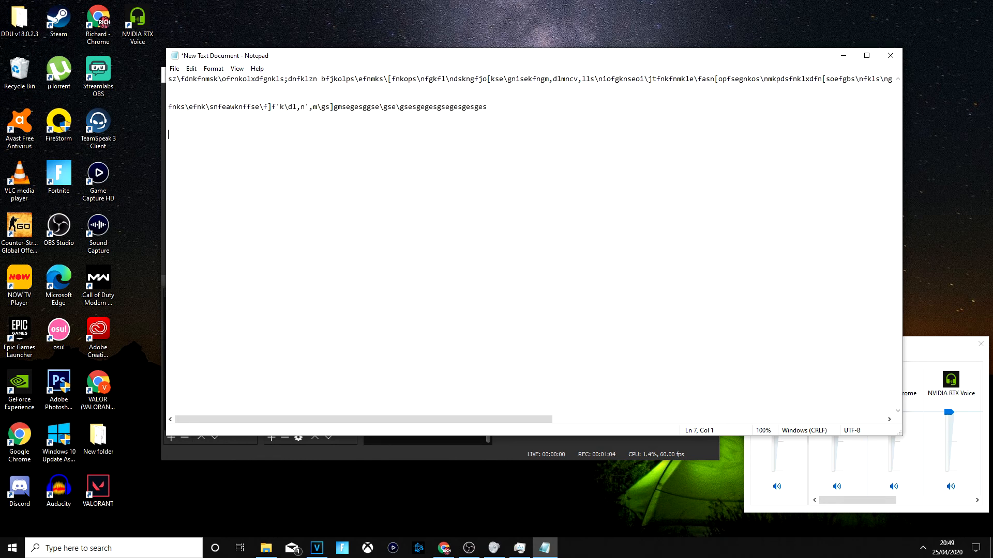
Type 'Make to subscribe to my channel', like, comment and 'works' message in Notepad
text(Make t)
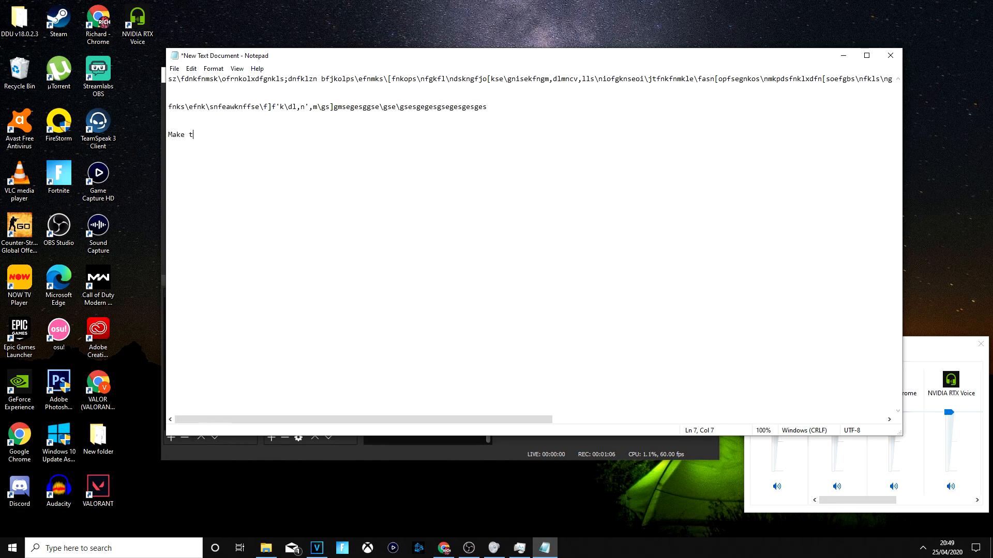
text(o subscribe to)
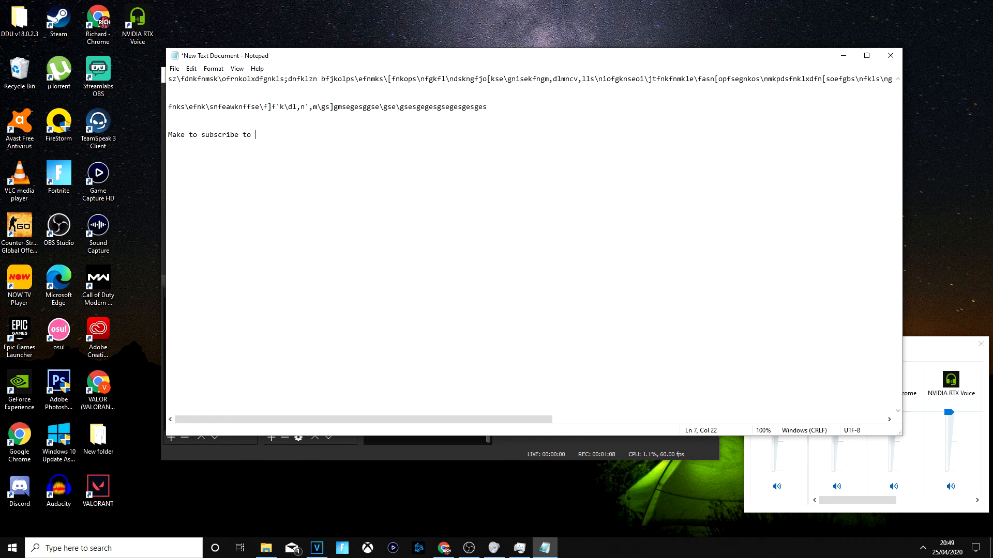
text(my chan)
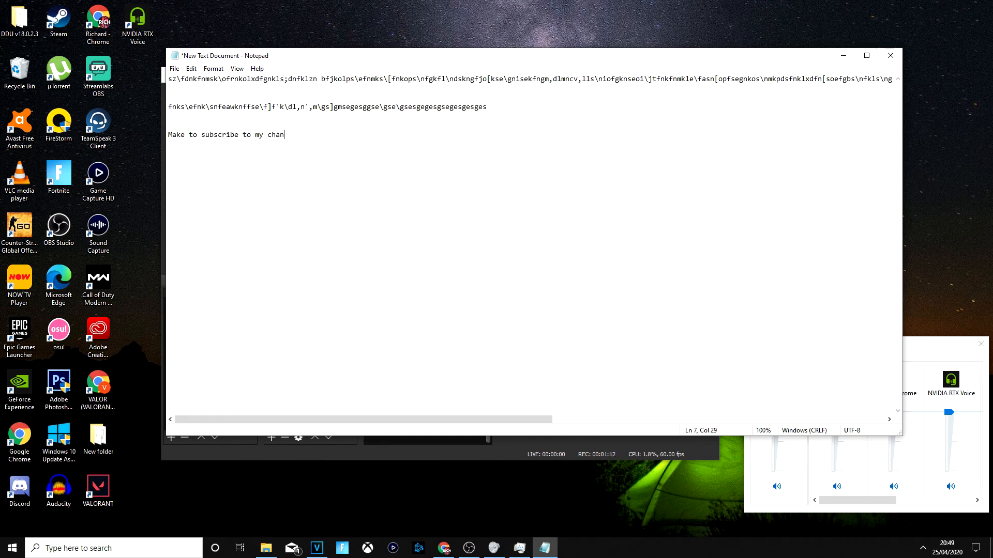
text(nel)
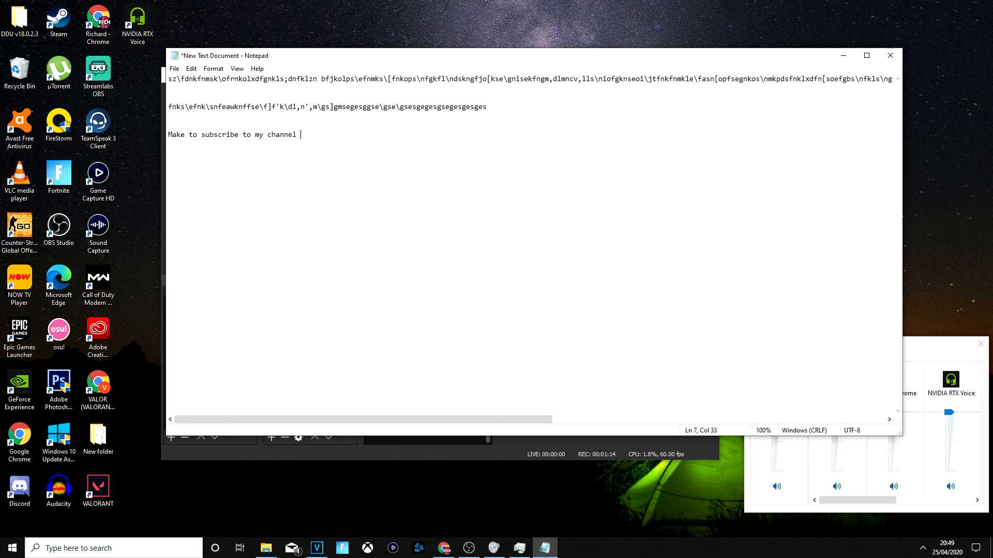
text(lio)
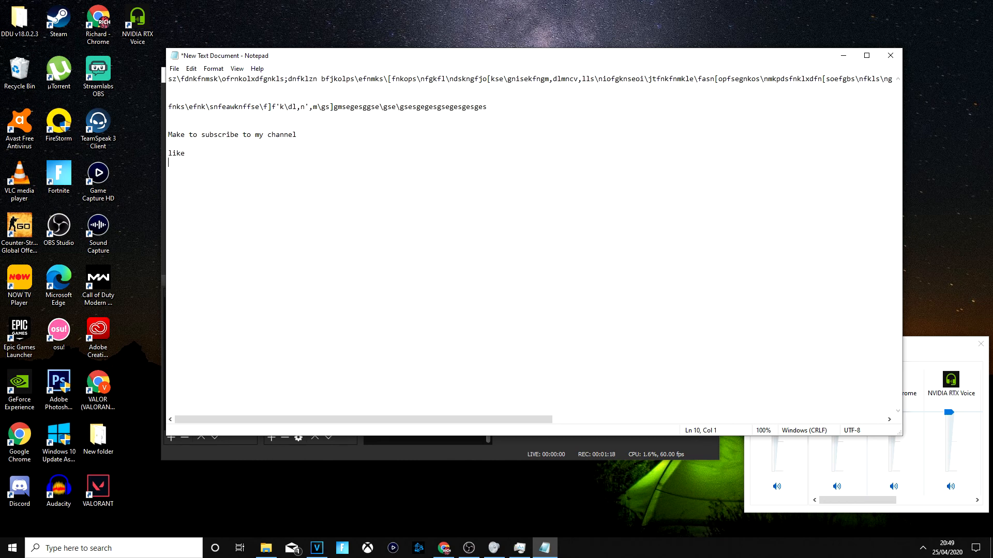
text(comment)
text(let me know if it wo)
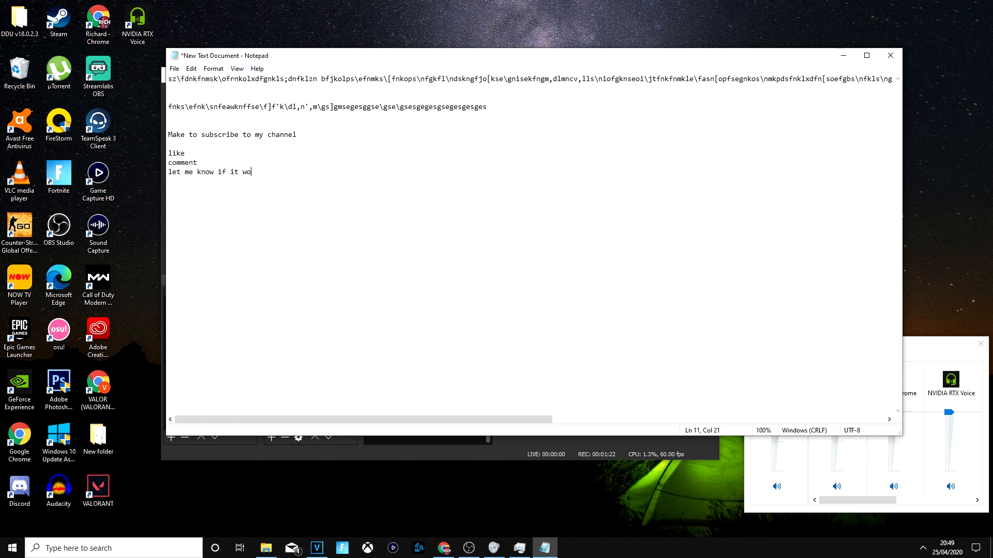
text(rks)
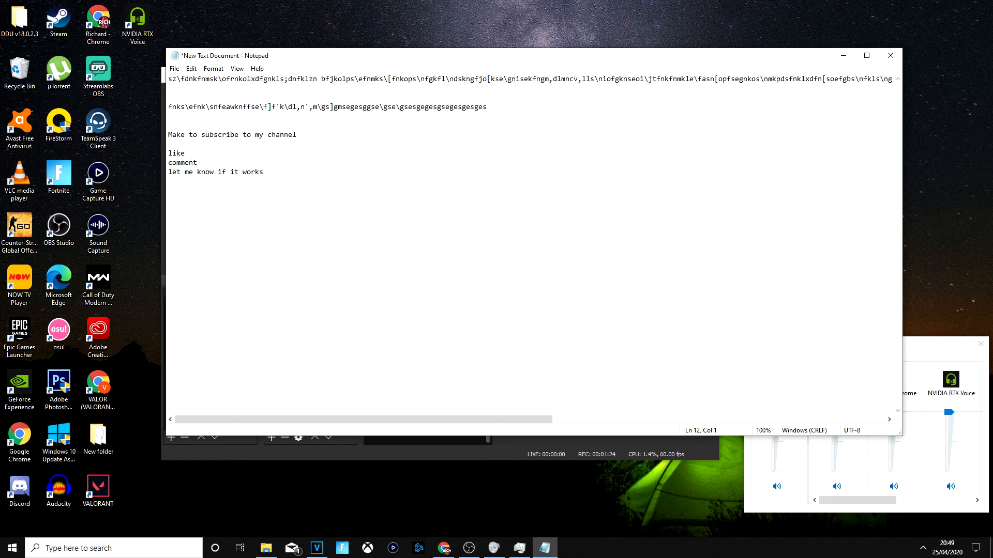
Add another line of random test keystrokes, then close Notepad
text(sfemlkp\fn\[ipasfenbkaseofnpk1]z\dfncs\klnfenkfenkfeks\fnksenfknmfks\e[fnk\sp[efn[ksefnk)
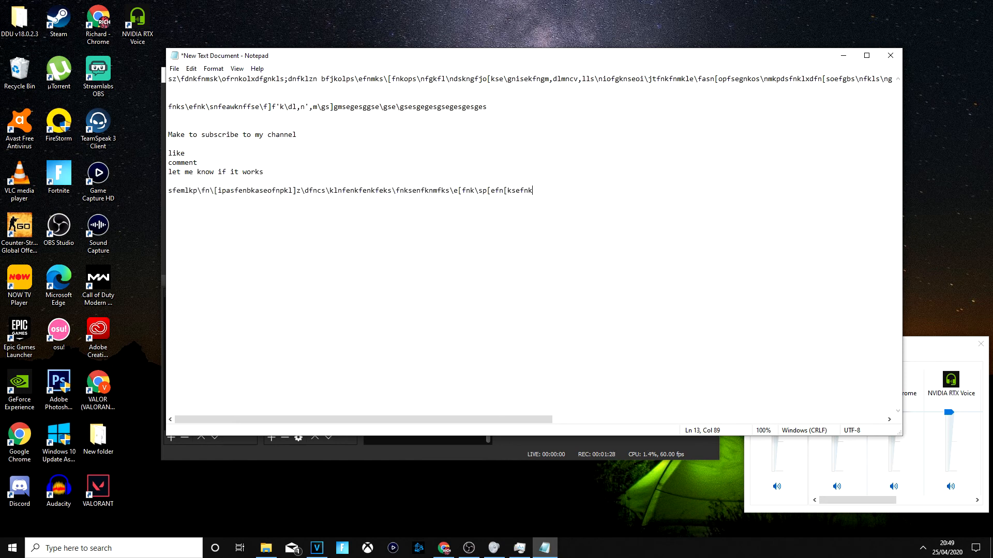
text(esk\fnkfsenfk[s\eknfnse]kfe)
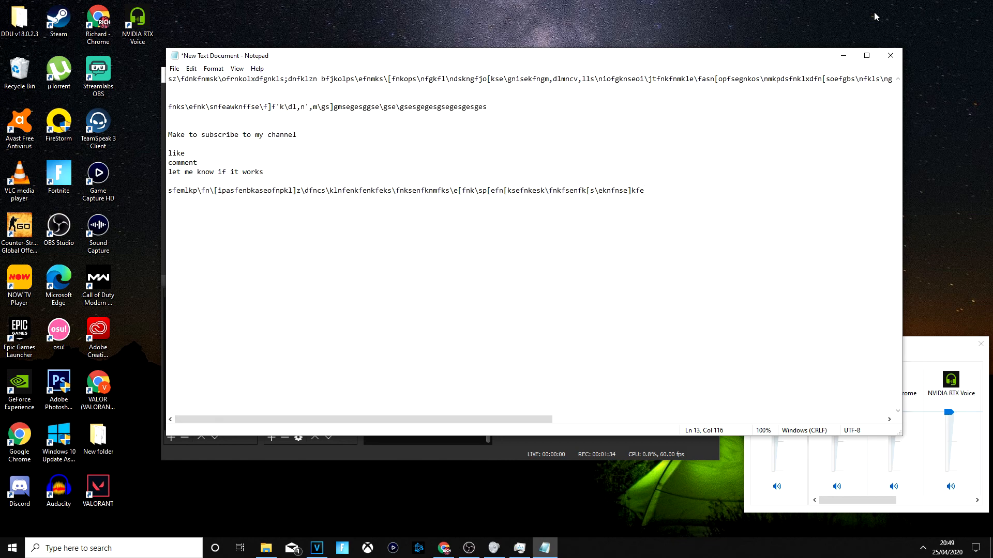
click(468, 547)
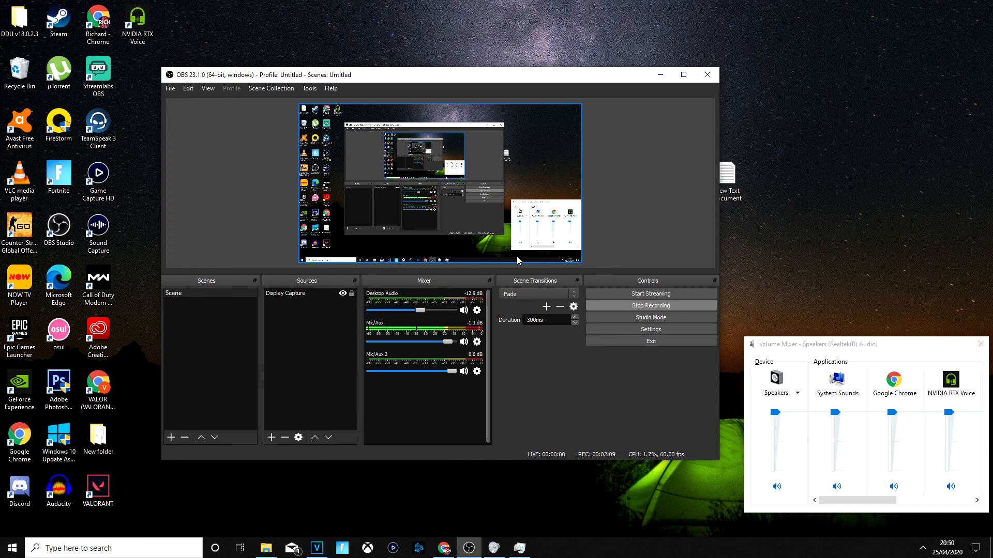
mouse_move(564, 250)
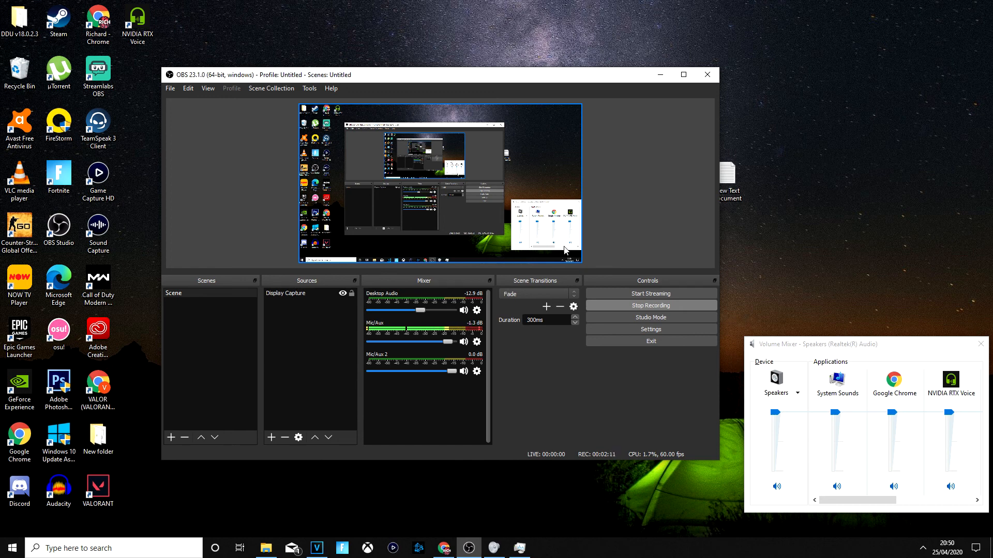